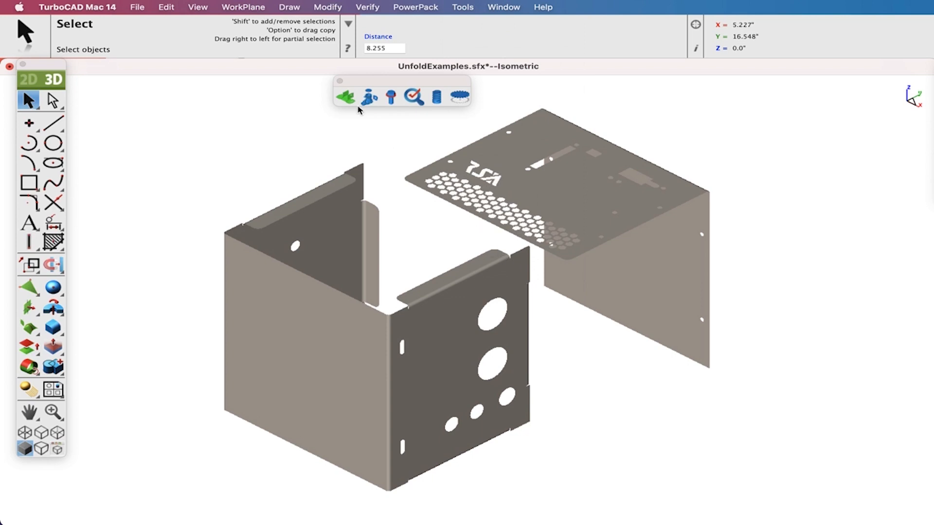
Unfold the U-shaped box body into a flat blank beside the folded box
left_click(344, 97)
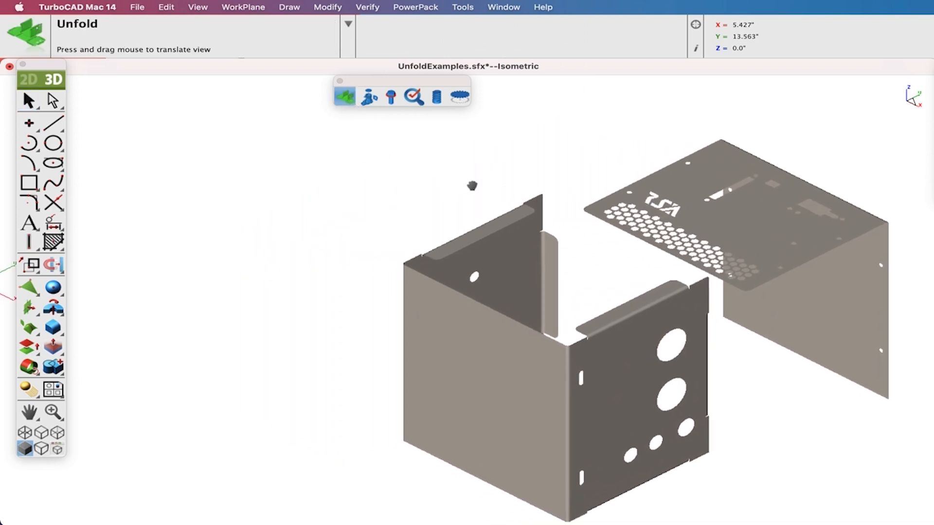
left_click(530, 286)
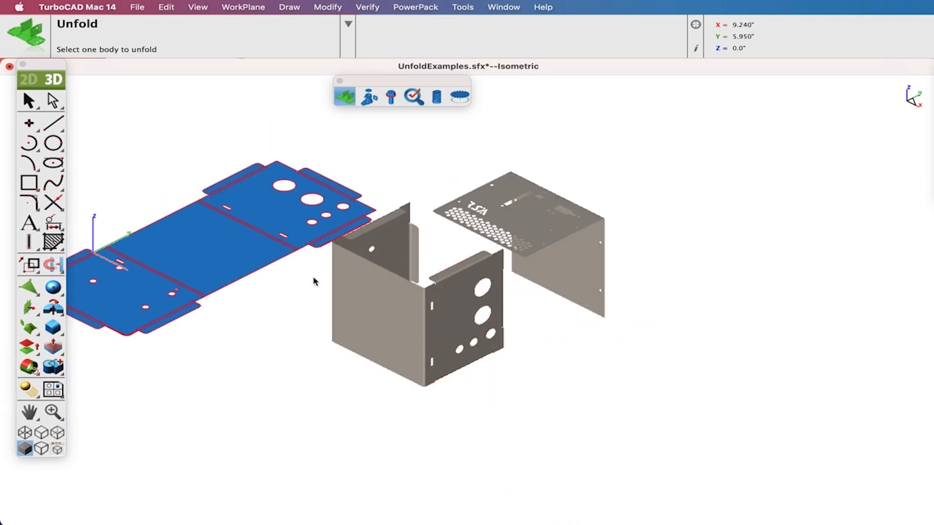
left_click(27, 100)
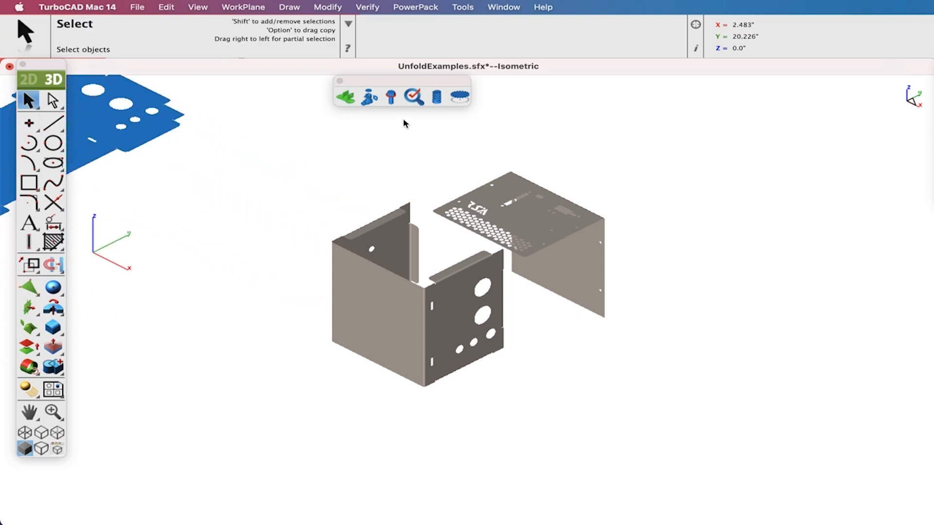
Start the Unfold tool again for the perforated top cover with the logo
left_click(345, 97)
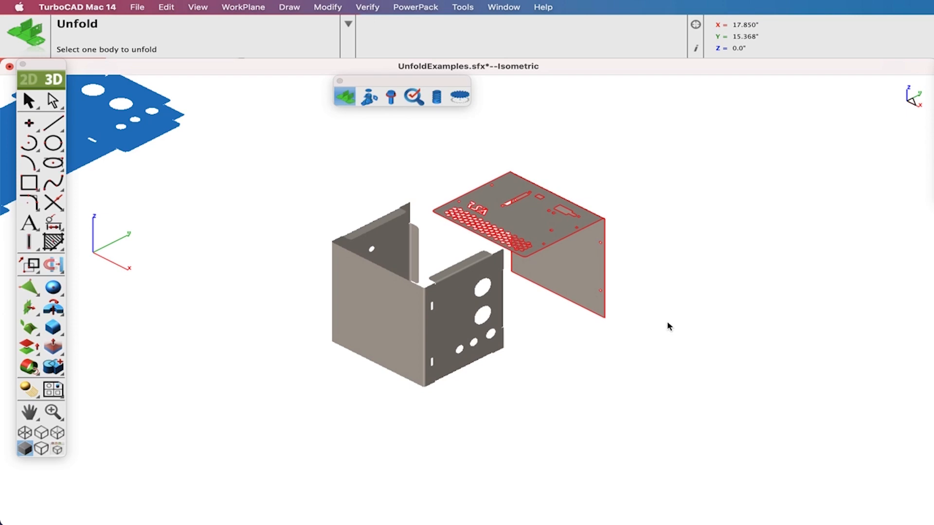
mouse_move(609, 310)
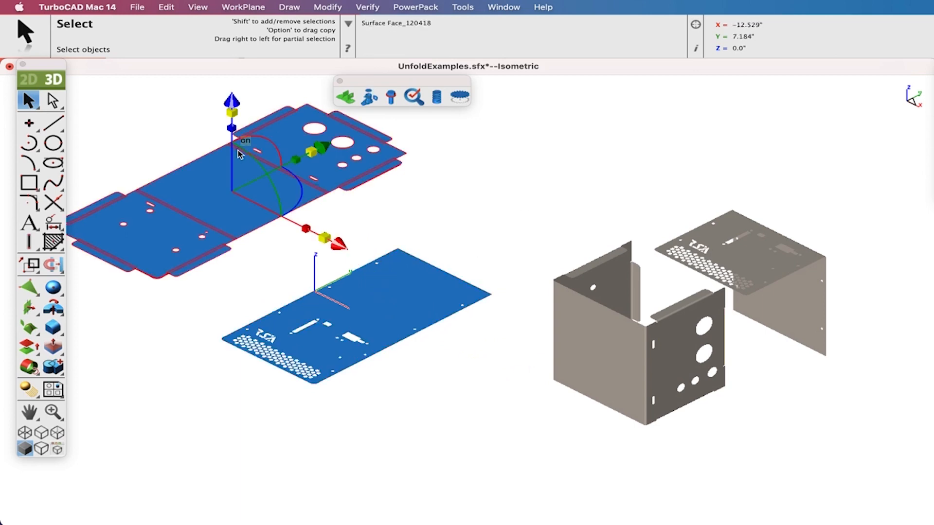
Verify the area of the flat pattern and the folded part, each about 129.6 sq in
left_click(367, 6)
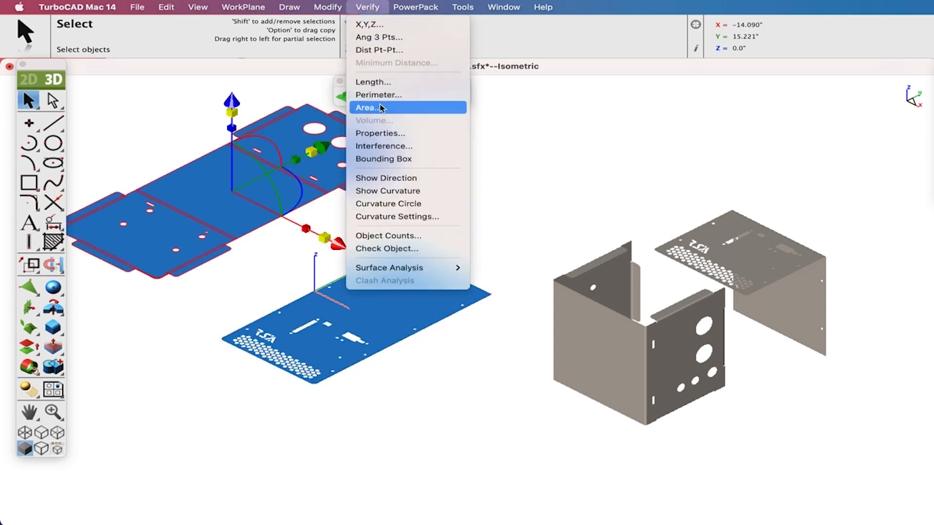
left_click(364, 108)
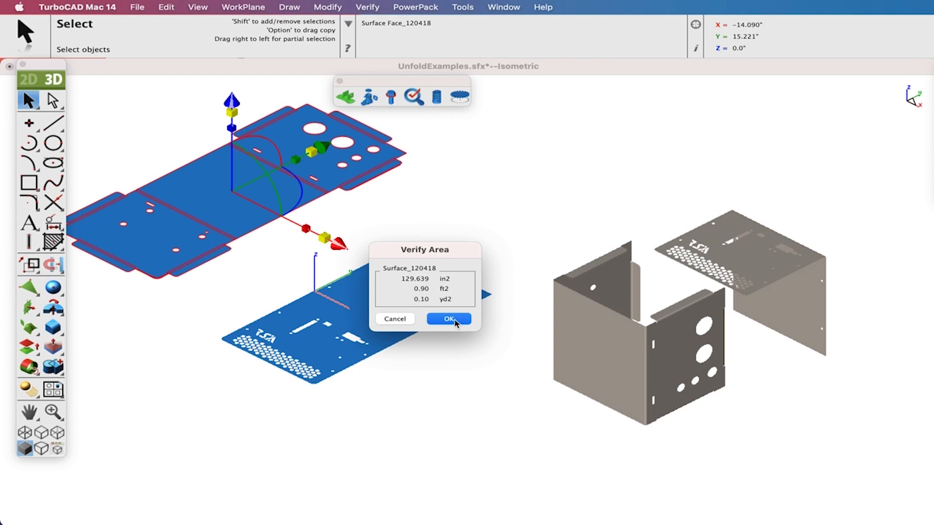
left_click(448, 319)
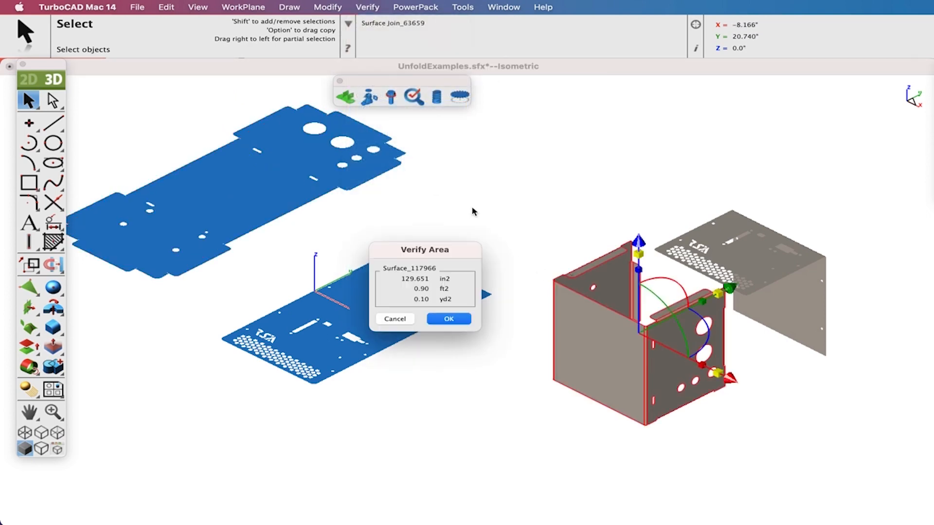
left_click(449, 319)
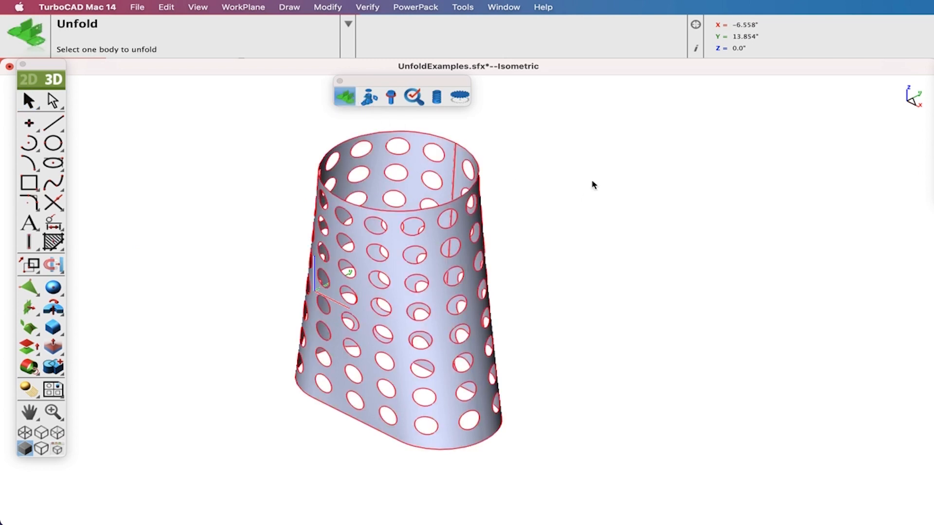
mouse_move(609, 186)
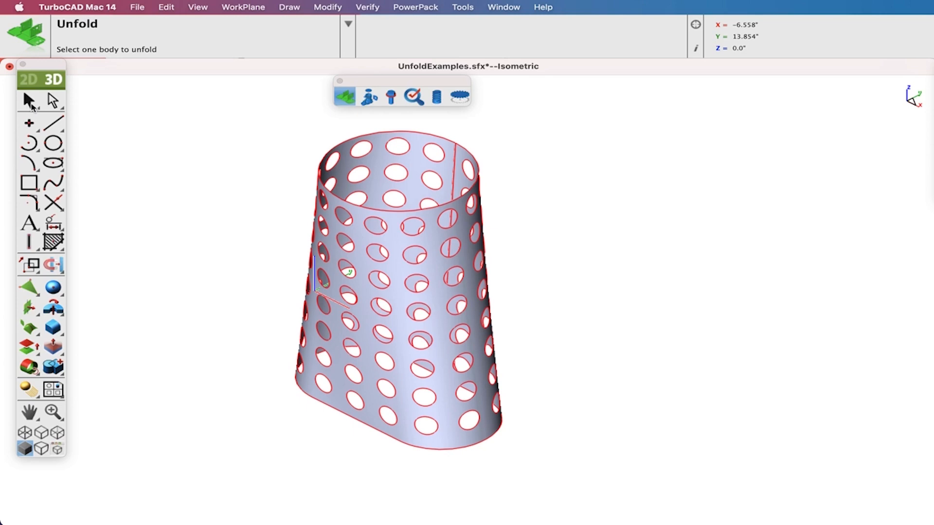
mouse_move(35, 107)
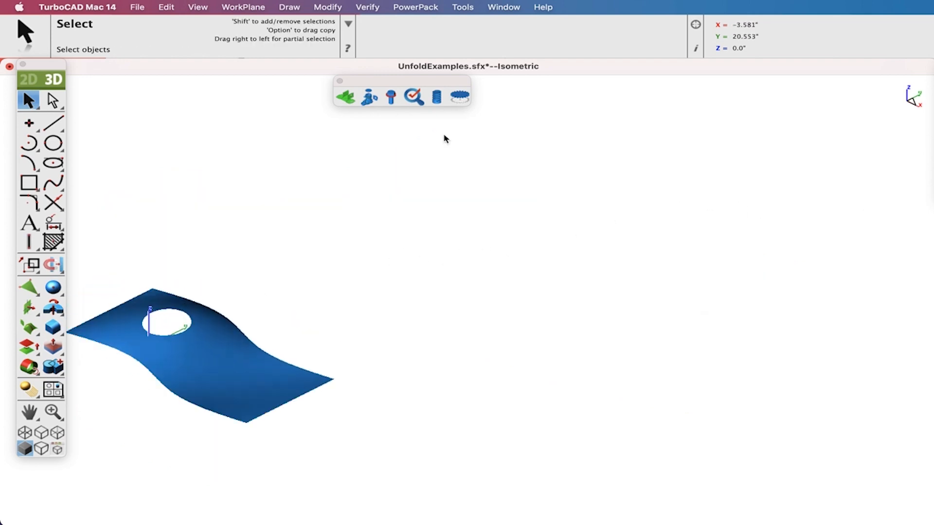
Start the Unfold tool on the round-to-square transition duct
left_click(345, 96)
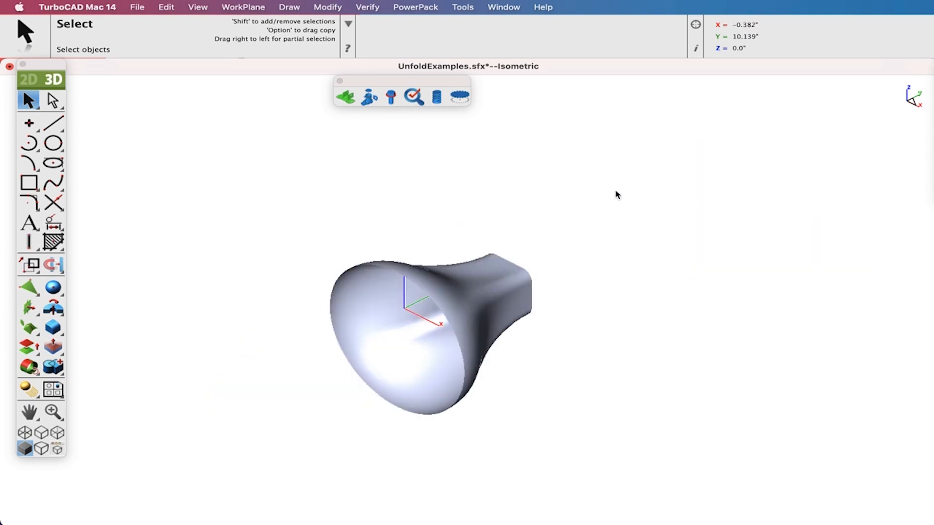
left_click(347, 97)
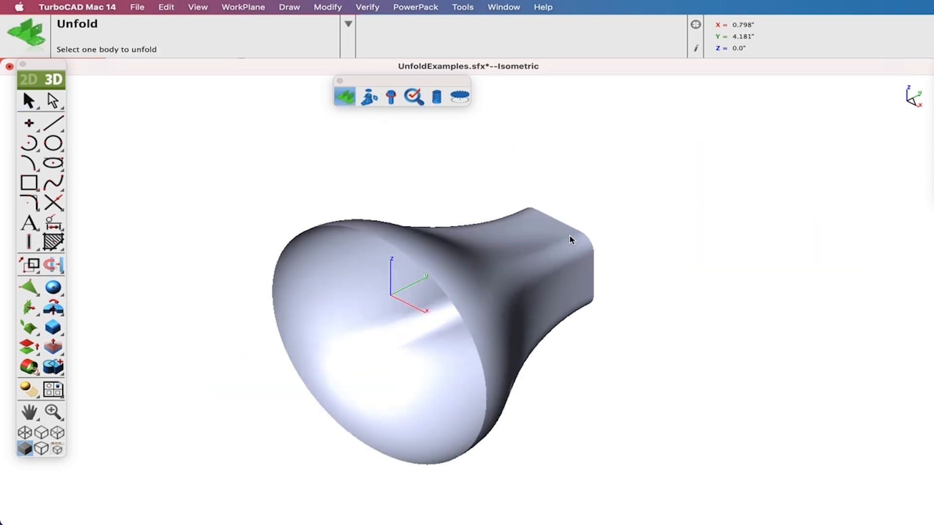